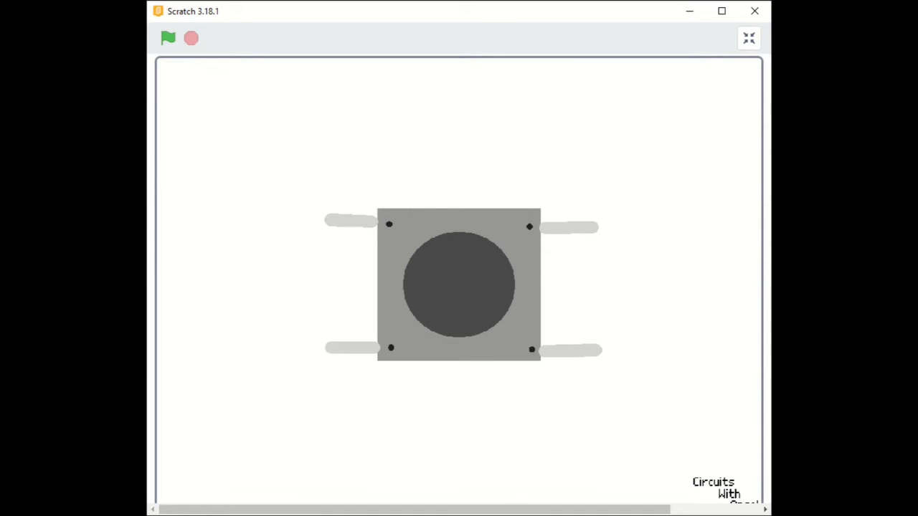
# Run the lesson from the square four-pin button to the round two-lead button via the green flag
pyautogui.click(168, 37)
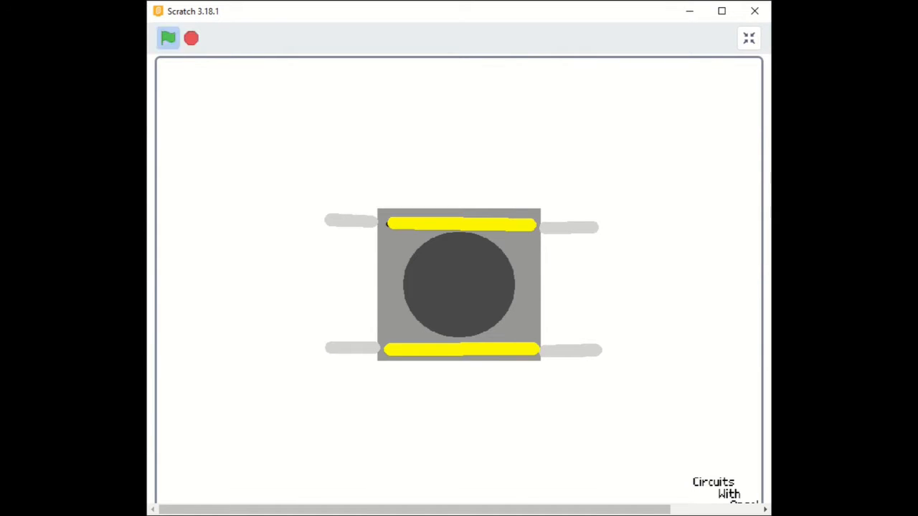
pyautogui.click(168, 37)
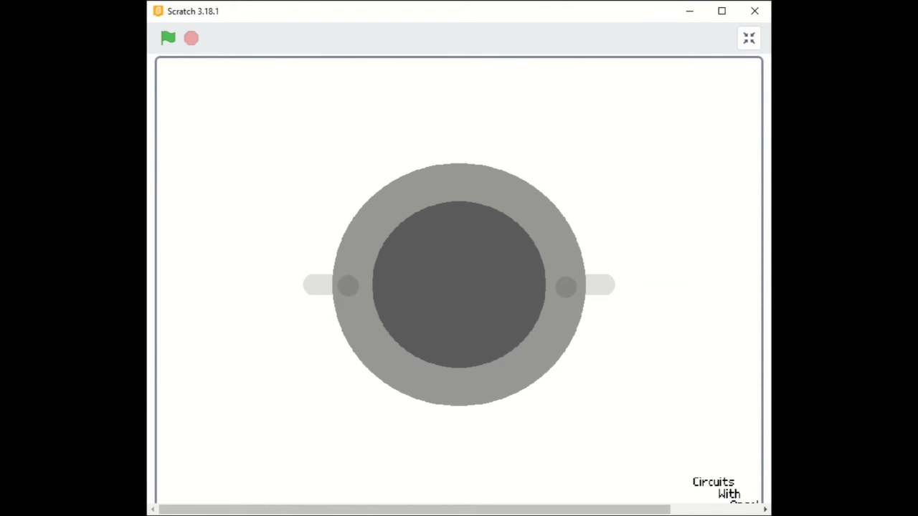
# Advance the lesson to the Pushbuttons summary card with point 1 on normally-on versus normally-off buttons
pyautogui.click(167, 37)
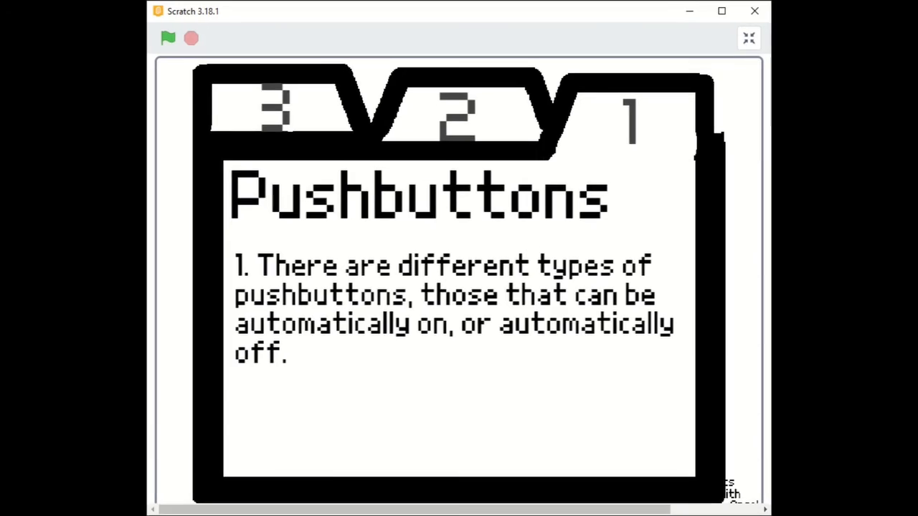